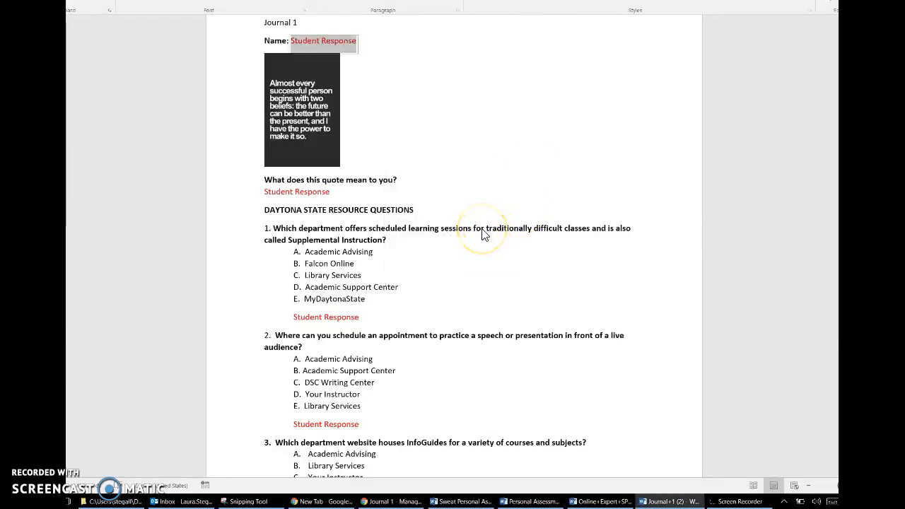
mouse_move(485, 235)
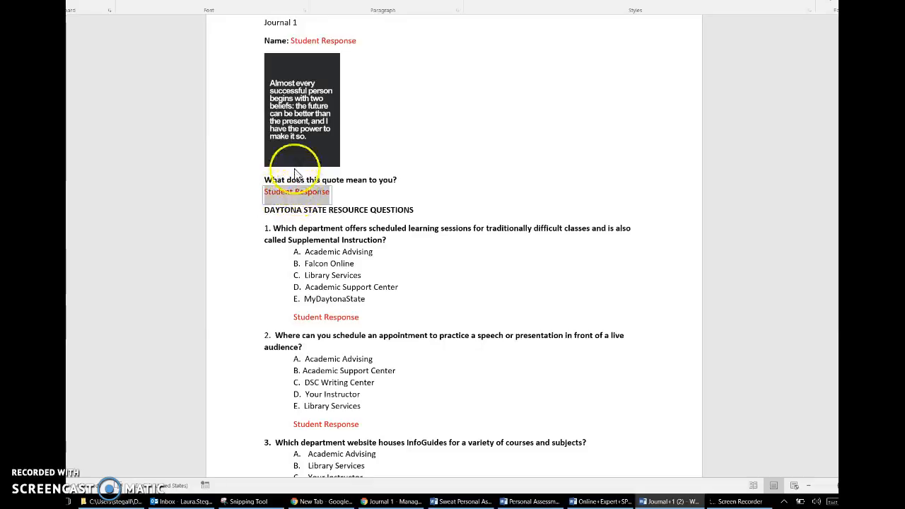
mouse_move(304, 209)
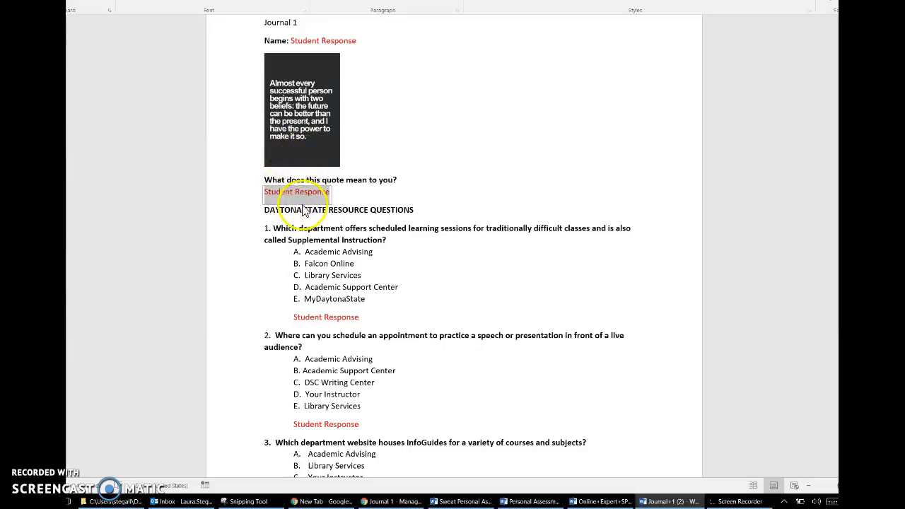
mouse_move(326, 218)
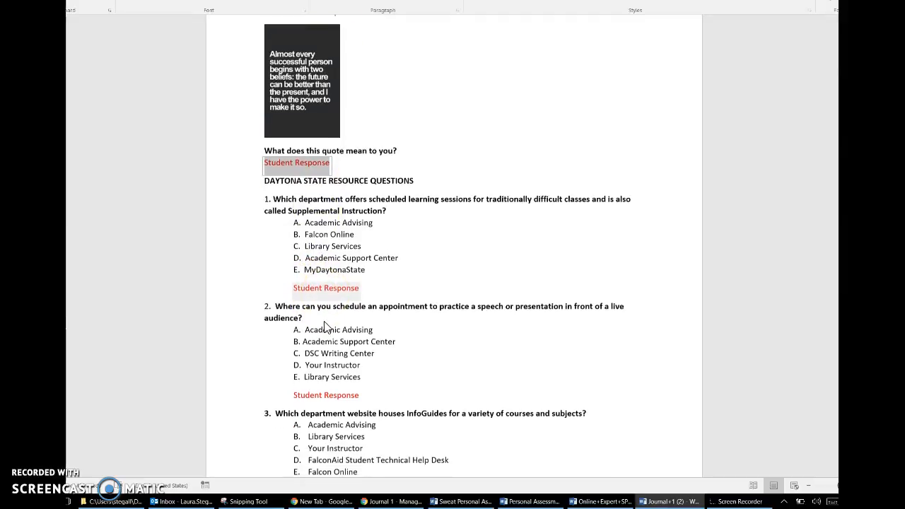
Scroll down to question 4 and the On Course Content Questions section.
scroll("down", 3)
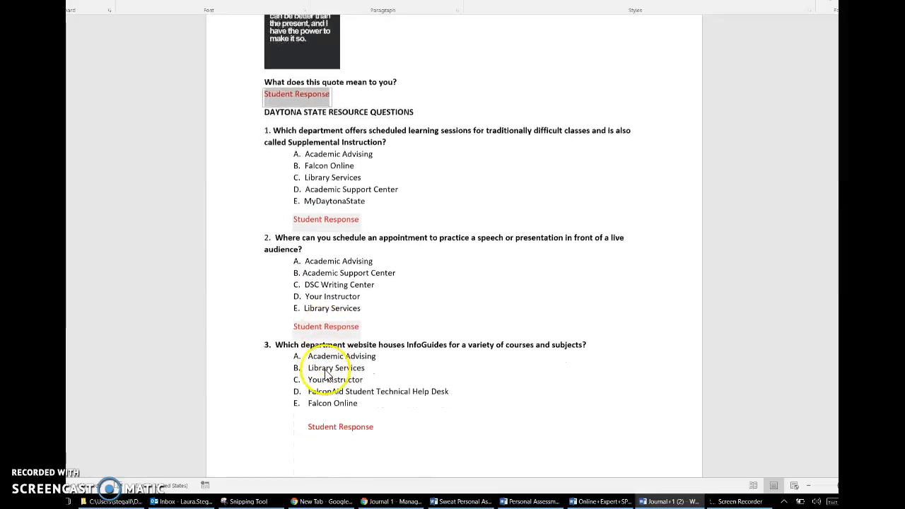
scroll("down", 3)
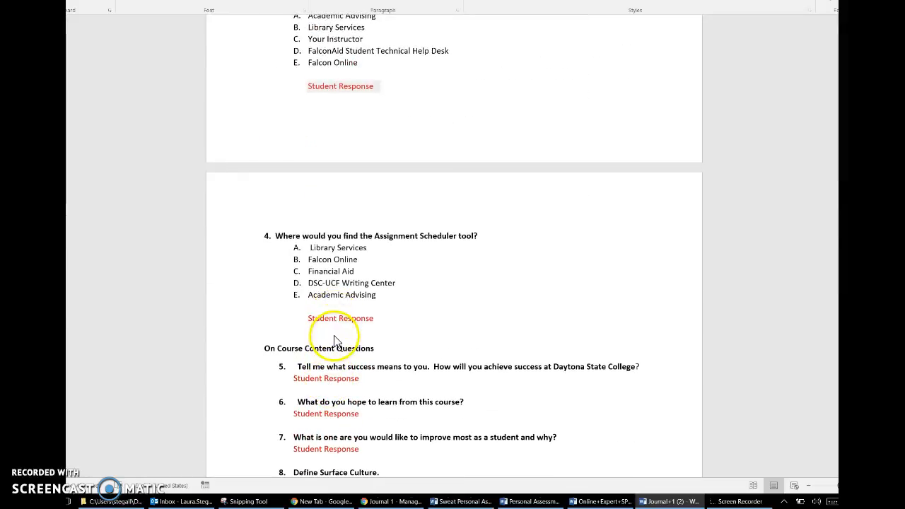
scroll("down", 3)
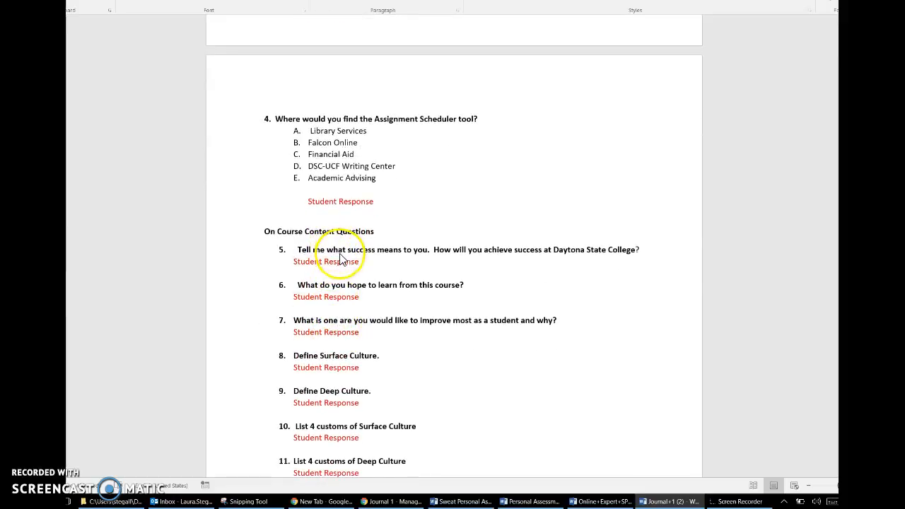
mouse_move(338, 311)
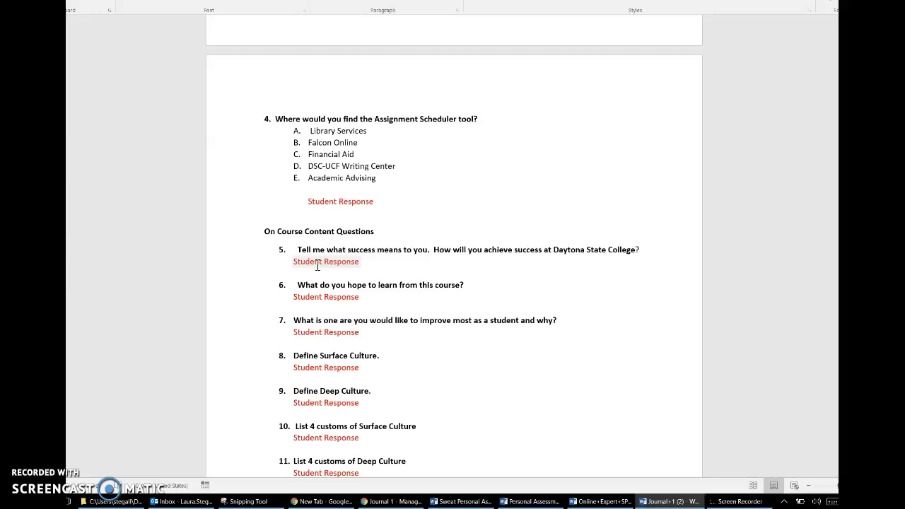
Scroll further to page 2 showing CORE questions 14–16 with Student Response placeholders.
scroll("down", 3)
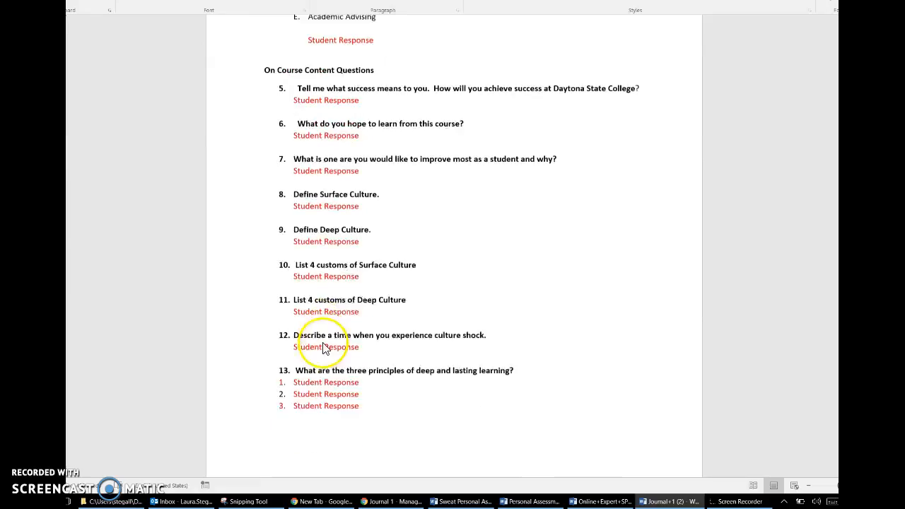
scroll("down", 3)
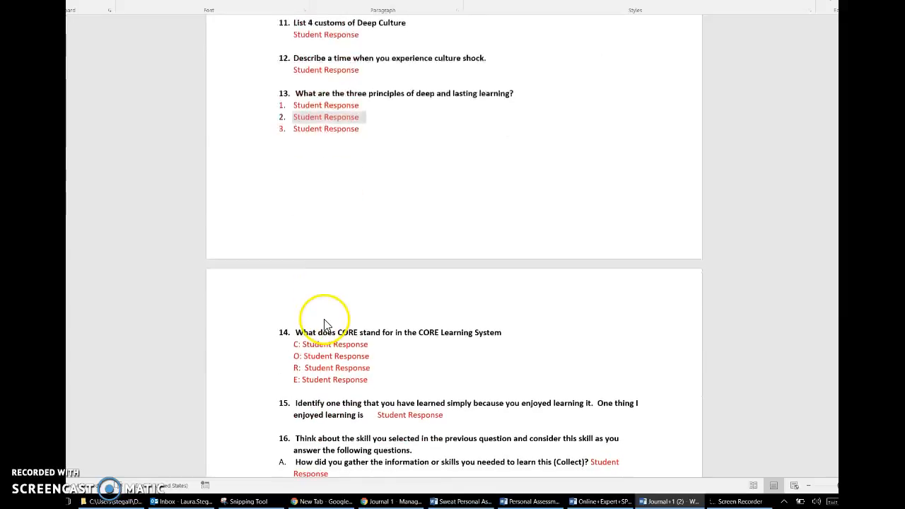
scroll("down", 3)
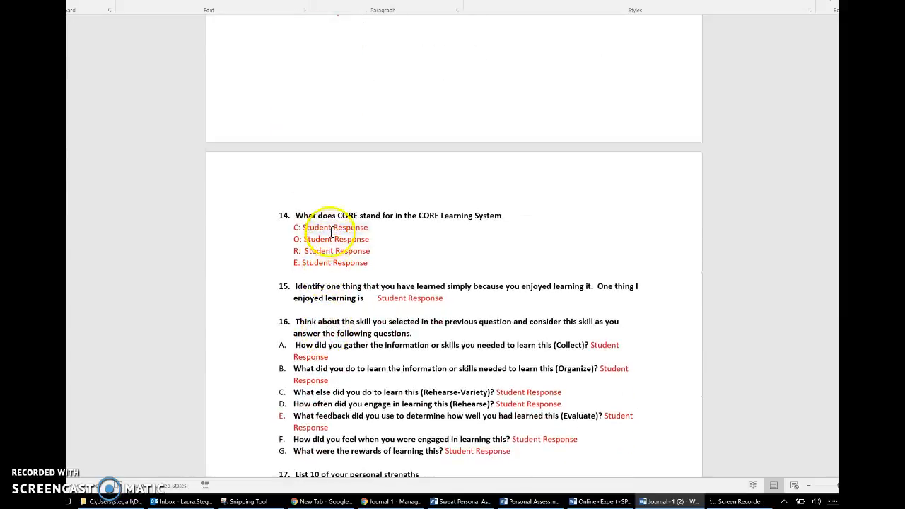
mouse_move(336, 251)
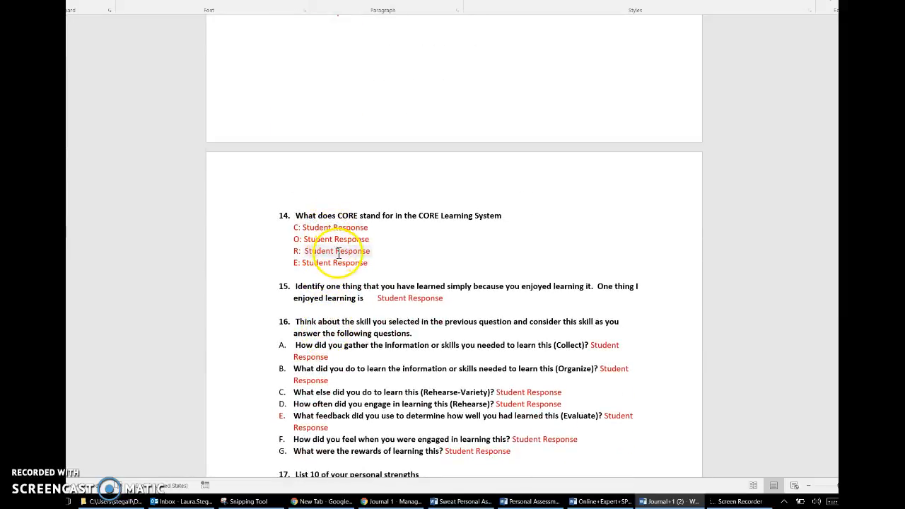
mouse_move(433, 343)
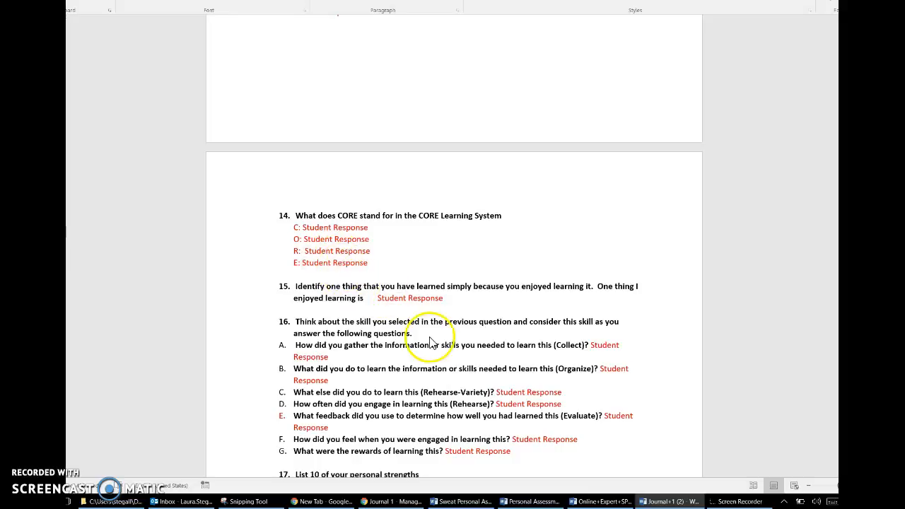
scroll("down", 3)
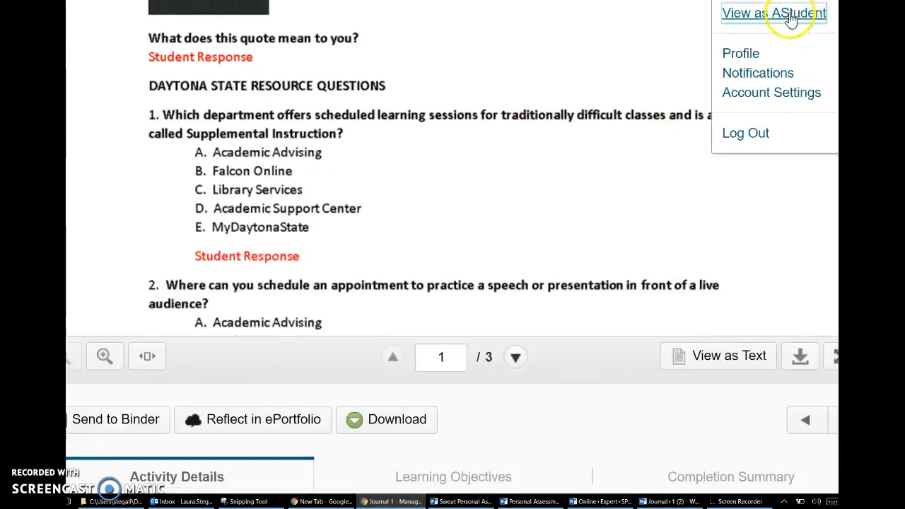
Switch to View as Student and go to the course's Assignment Submission Folders.
left_click(772, 13)
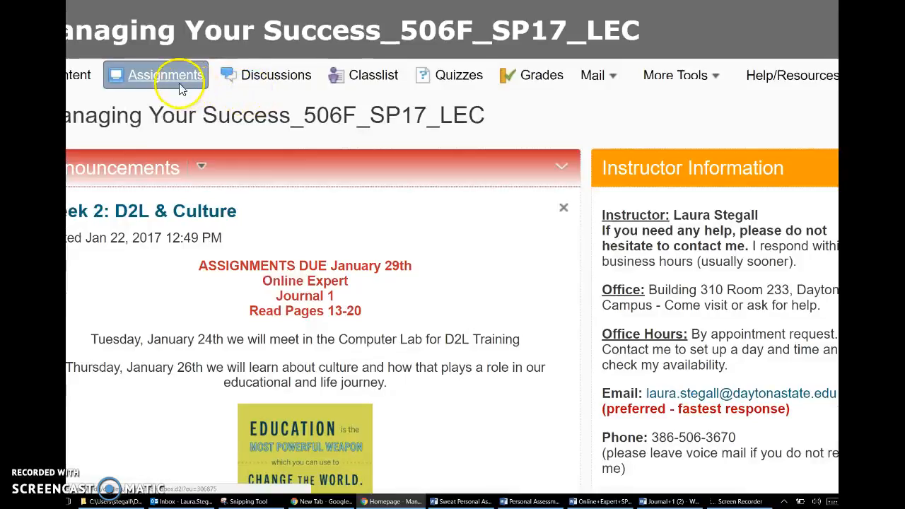
left_click(164, 75)
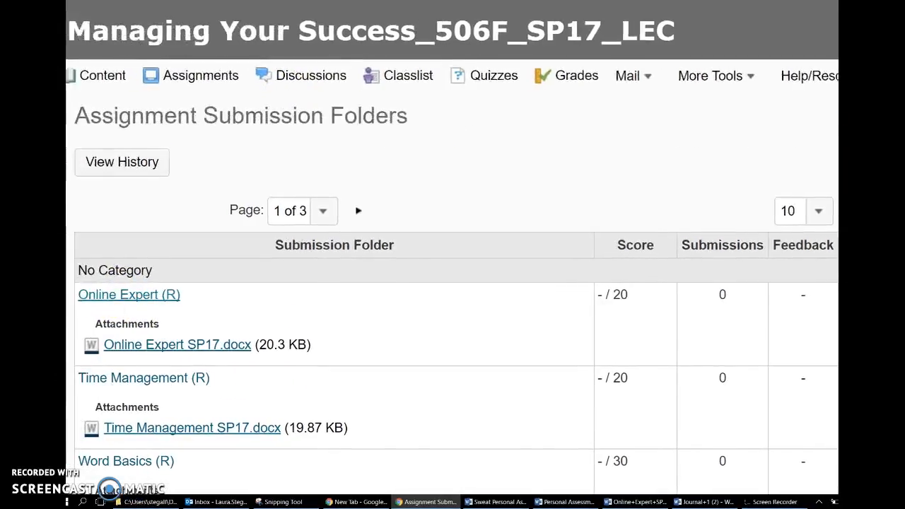
Open the Journal 1 submission folder and reach its Add a File area.
scroll("down", 3)
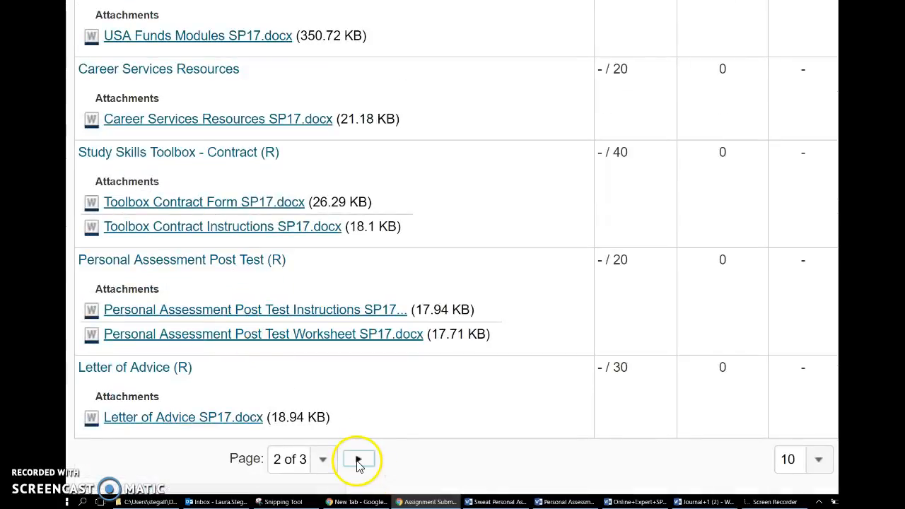
scroll("up", 3)
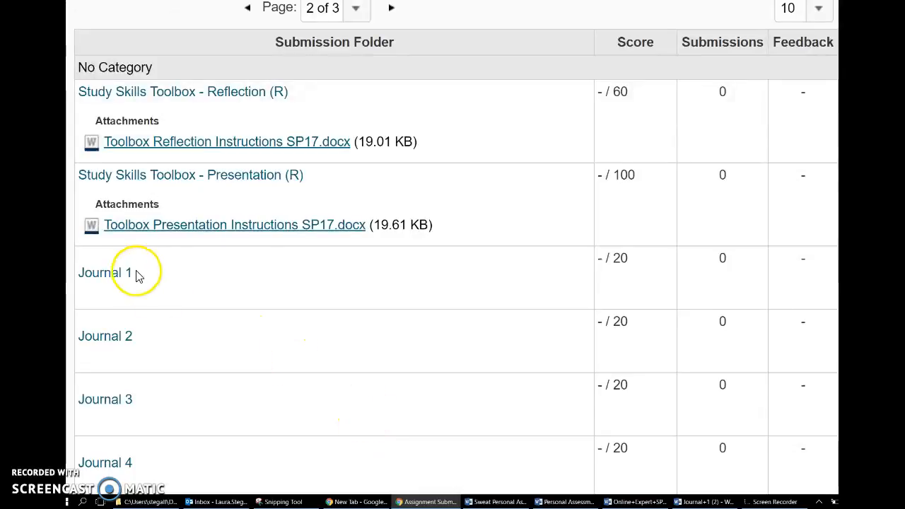
mouse_move(105, 272)
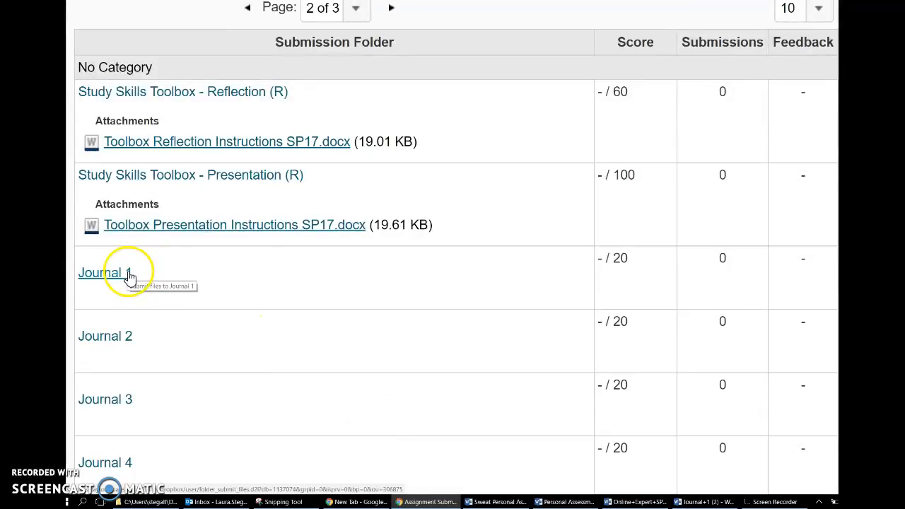
left_click(99, 271)
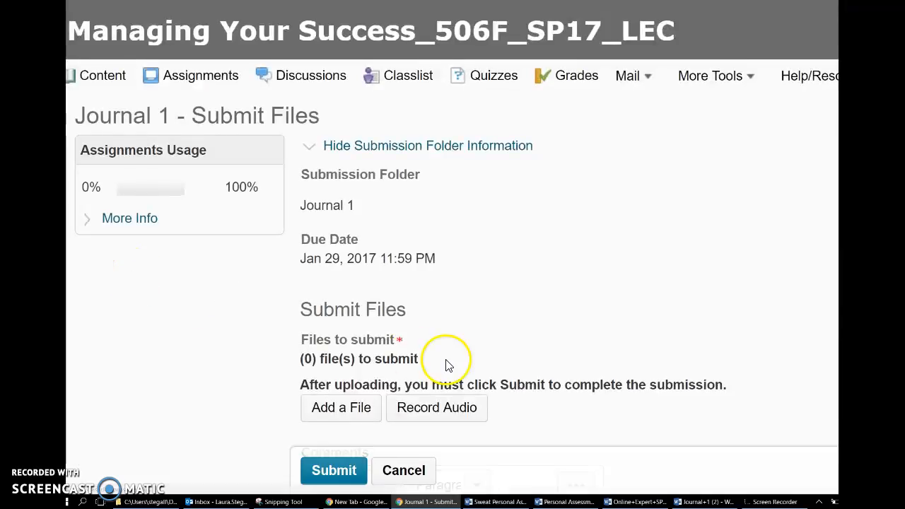
scroll("down", 3)
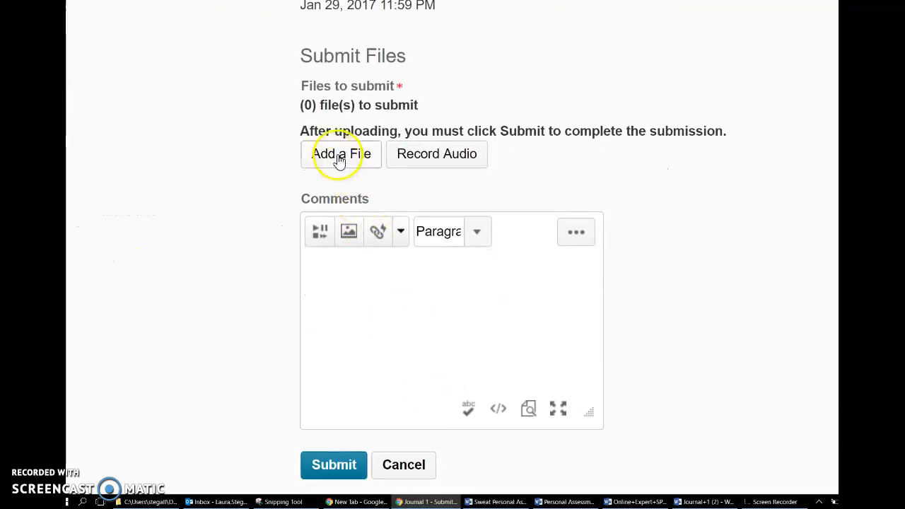
left_click(342, 153)
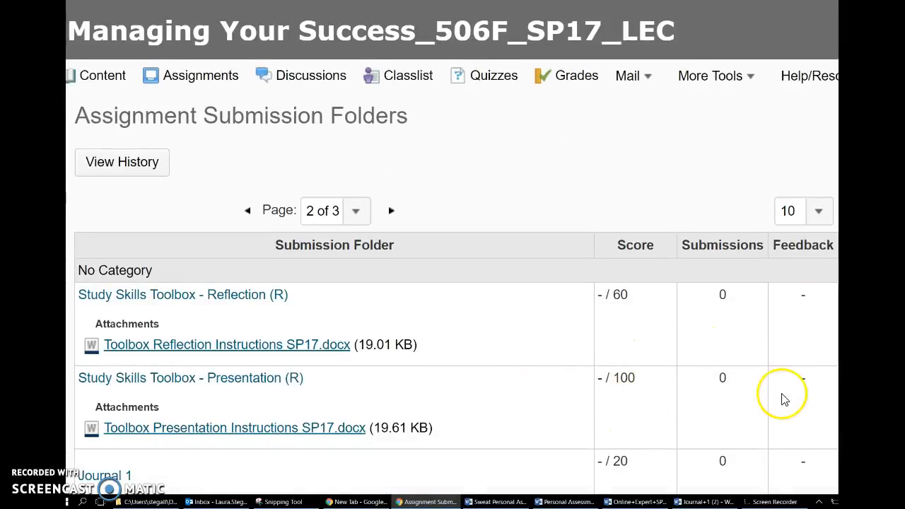
scroll("down", 3)
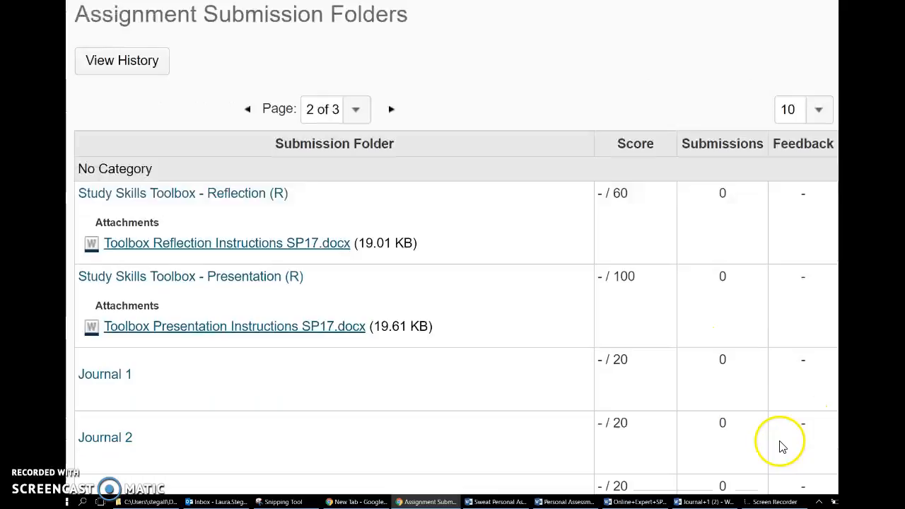
mouse_move(728, 365)
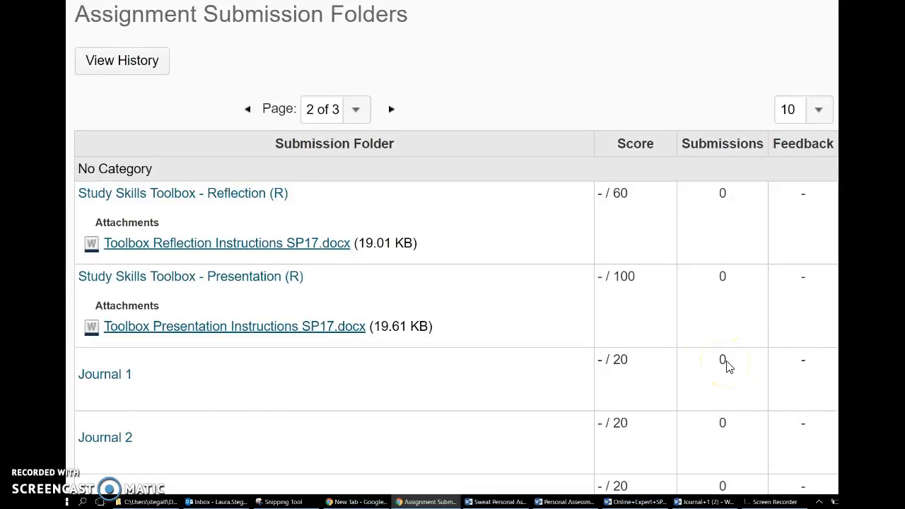
mouse_move(495, 371)
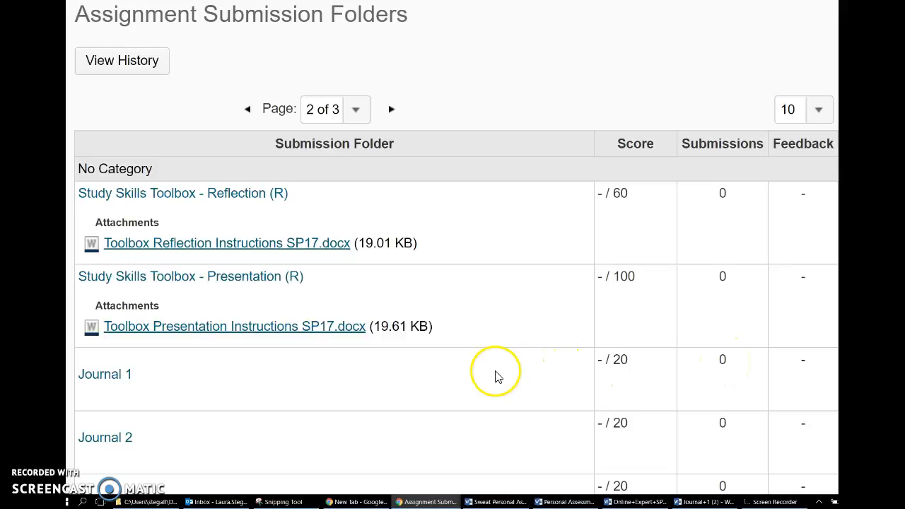